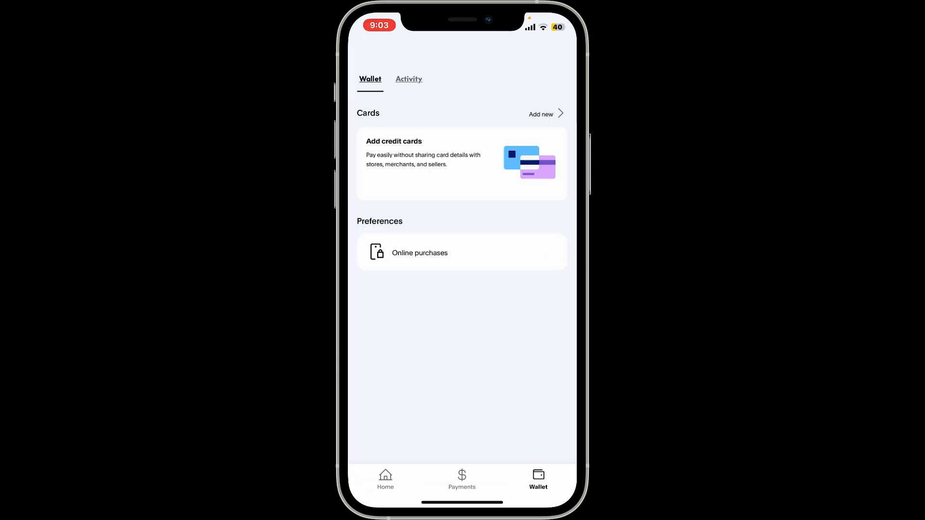
Go from the wallet to Home and bring up the account profile page.
left_click(385, 479)
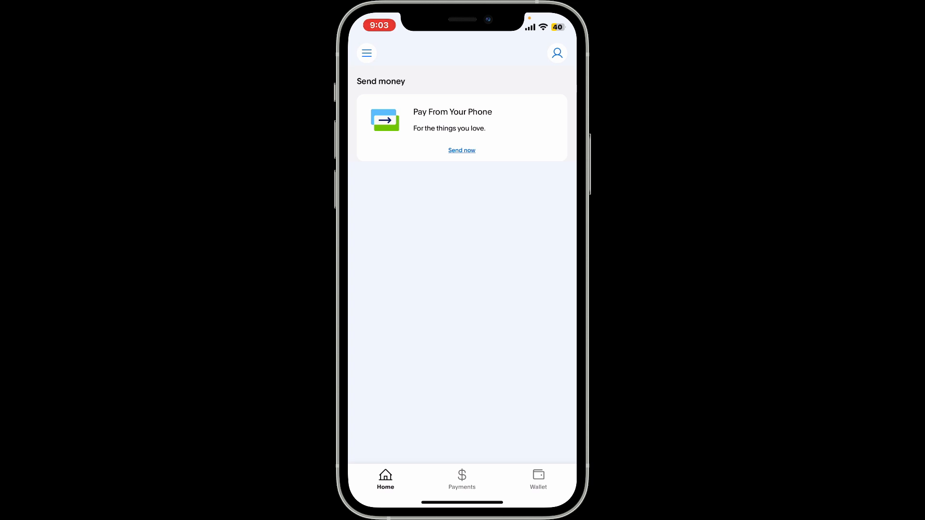
left_click(555, 53)
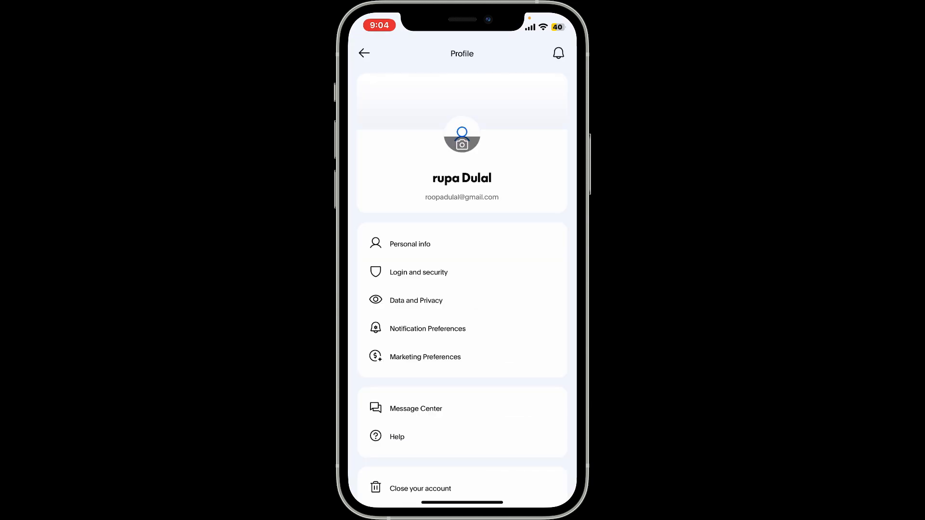
View Personal info, check the primary phone number's details, and return to account information.
left_click(409, 244)
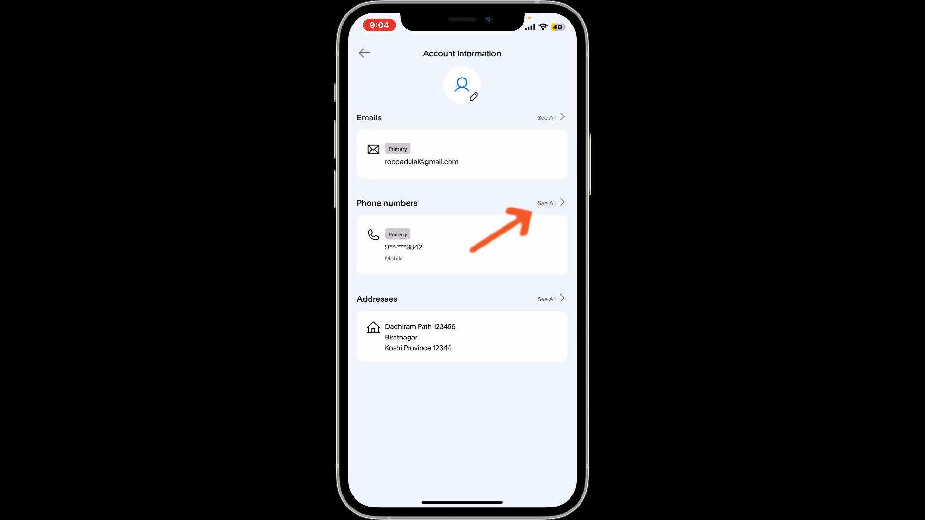
left_click(545, 203)
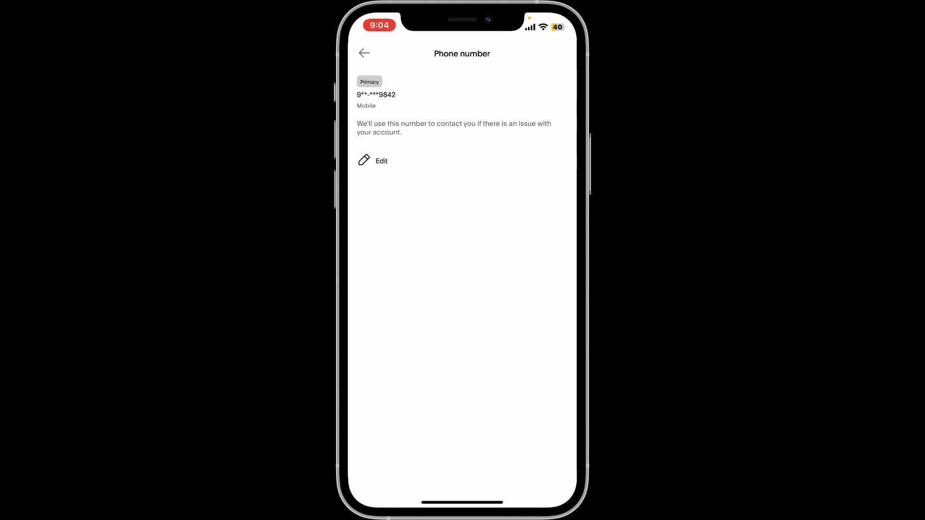
left_click(364, 53)
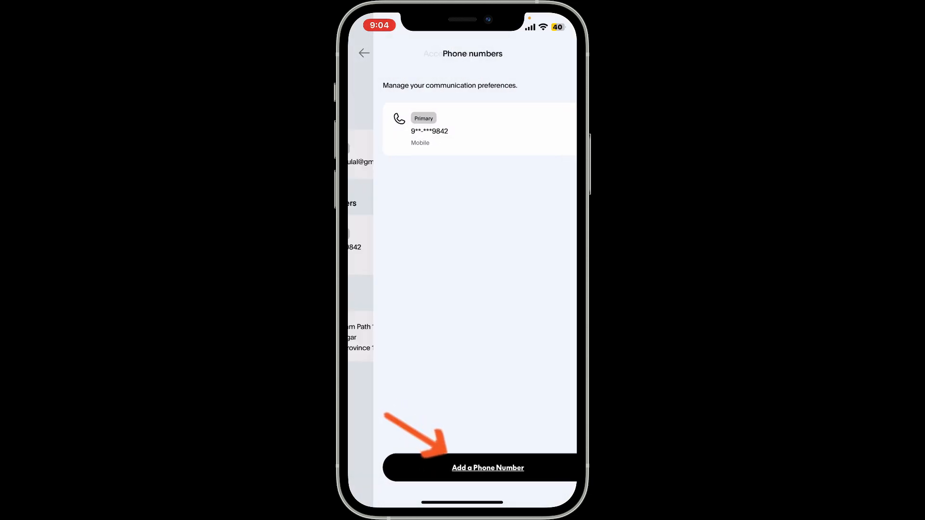
left_click(488, 468)
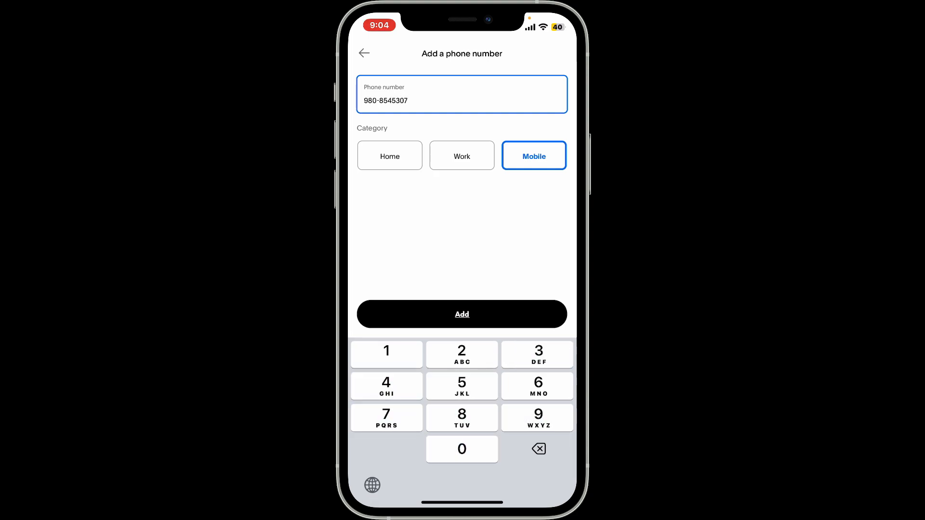
left_click(462, 314)
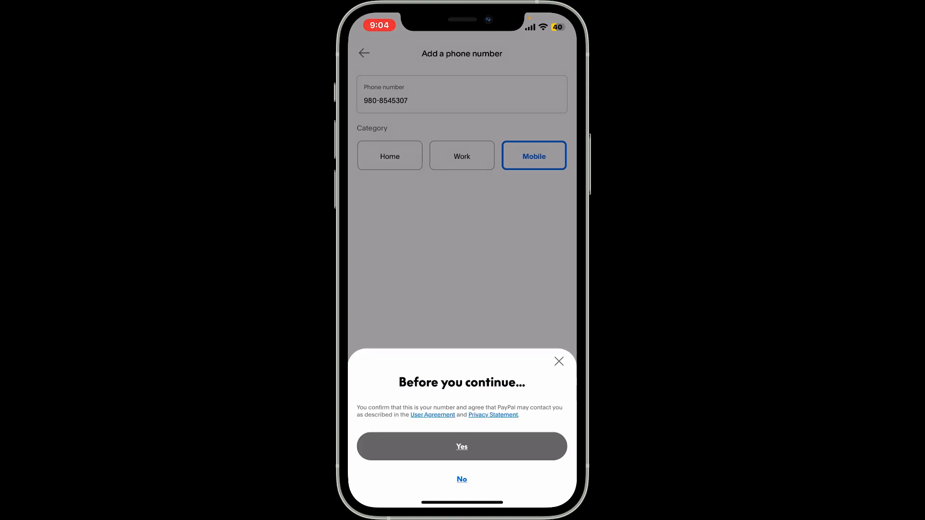
left_click(461, 446)
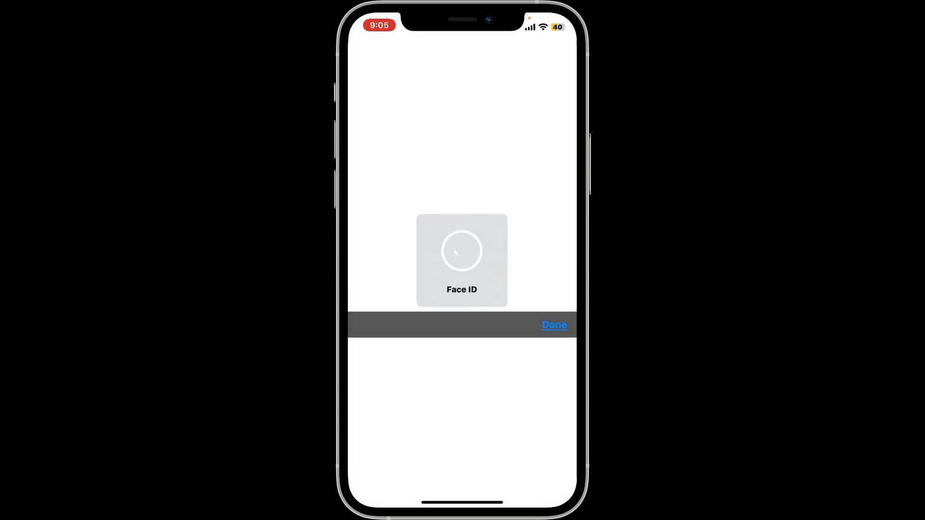
Pass Face ID, confirm the number via texted code, and view the new number ending 5307.
left_click(553, 324)
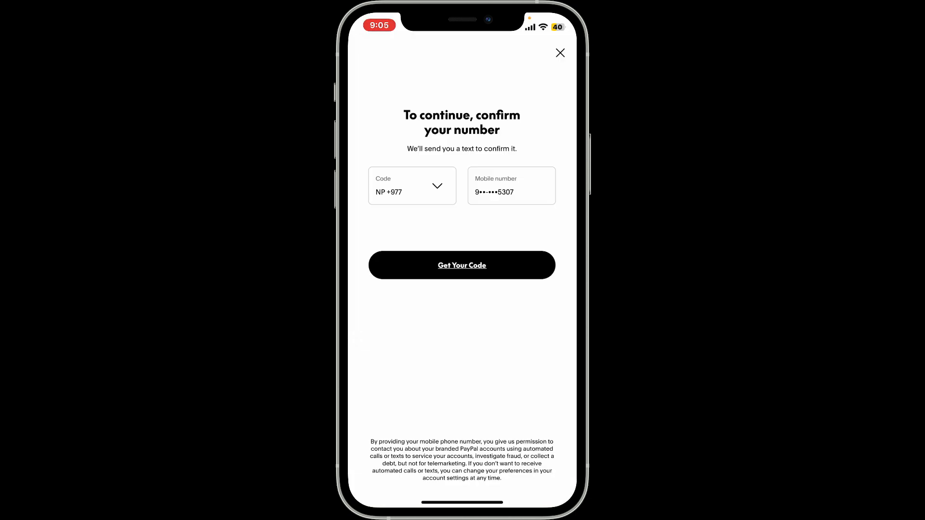
left_click(462, 265)
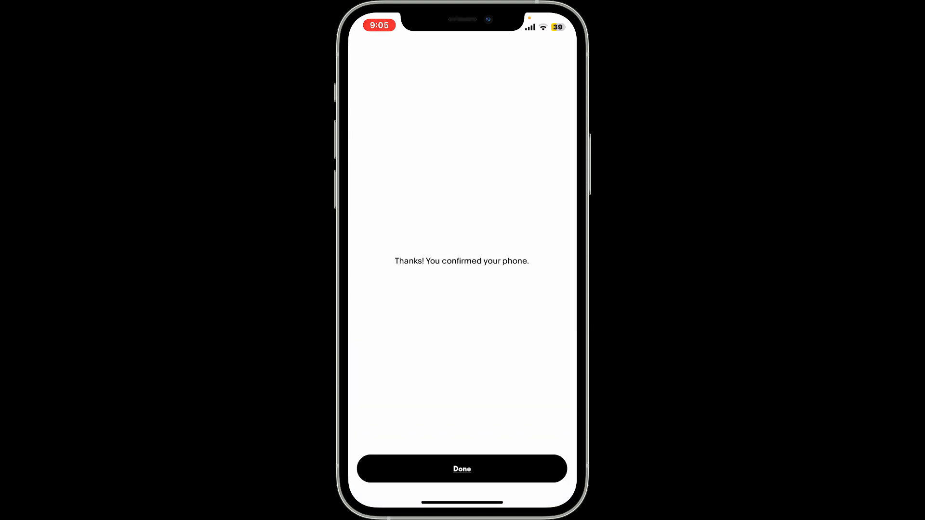
left_click(461, 469)
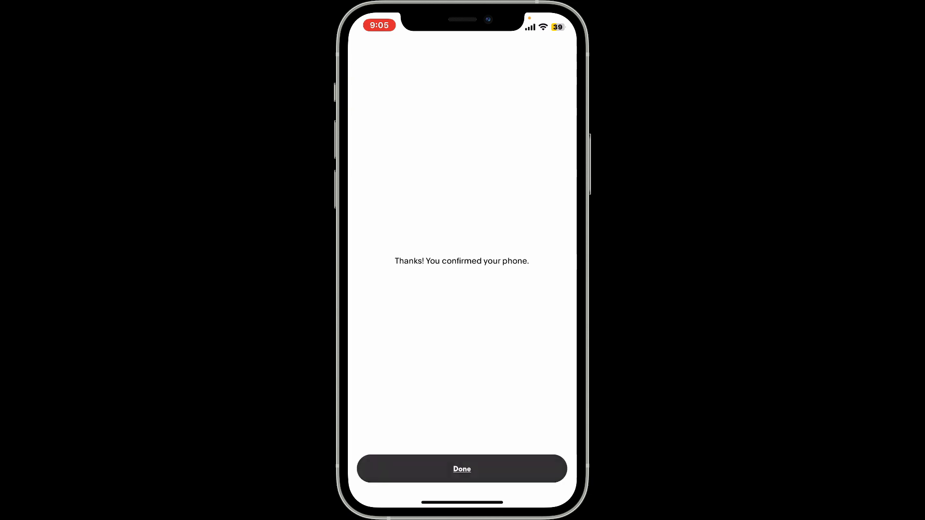
left_click(462, 469)
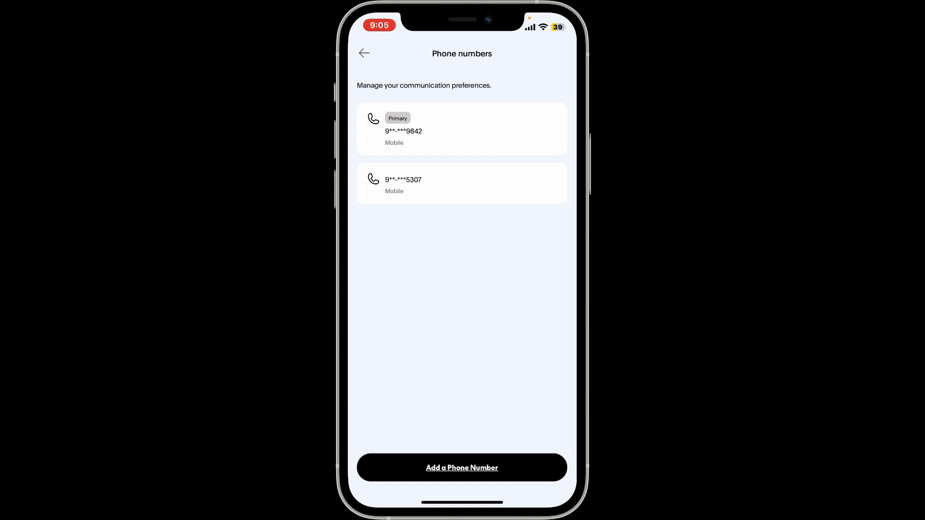
left_click(461, 183)
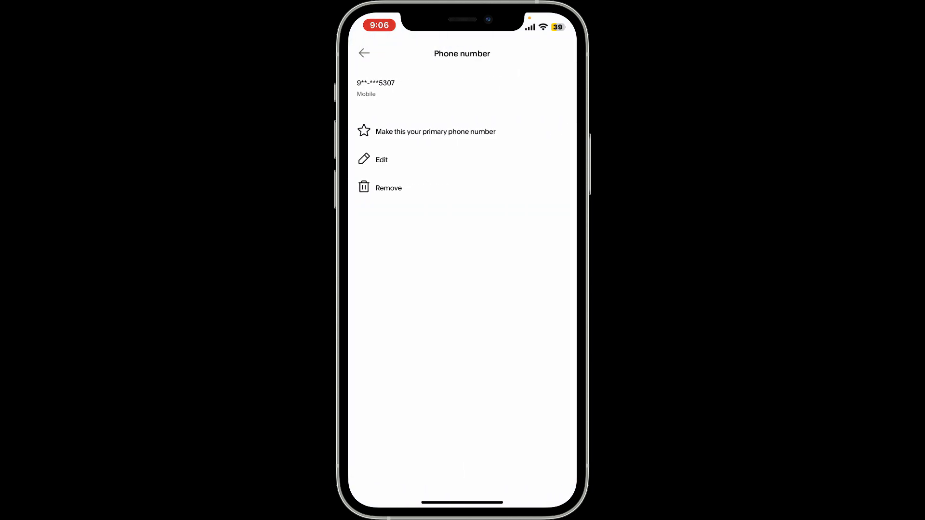
Set 5307 as the primary phone number, then view the old number ending 9842.
left_click(435, 132)
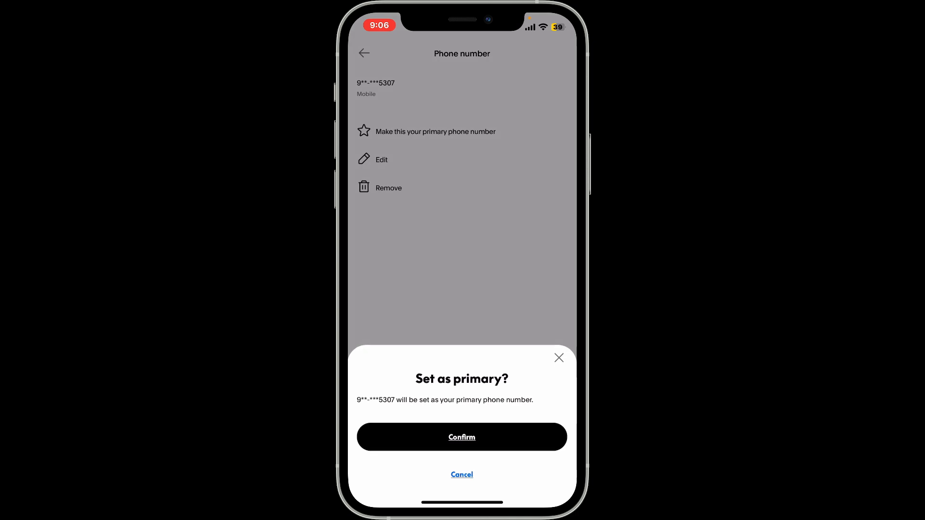
left_click(461, 437)
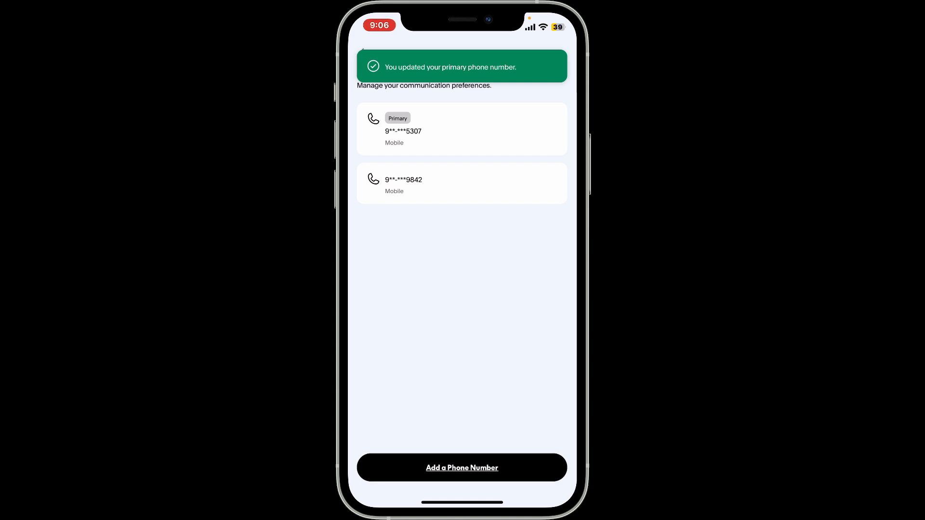
left_click(461, 183)
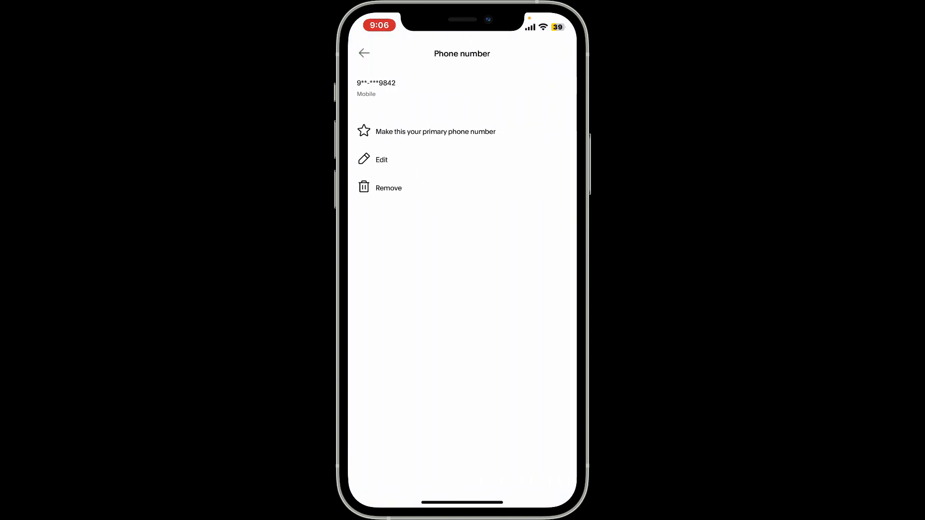
Remove the number ending 9842 and return to account information showing only 5307.
left_click(379, 188)
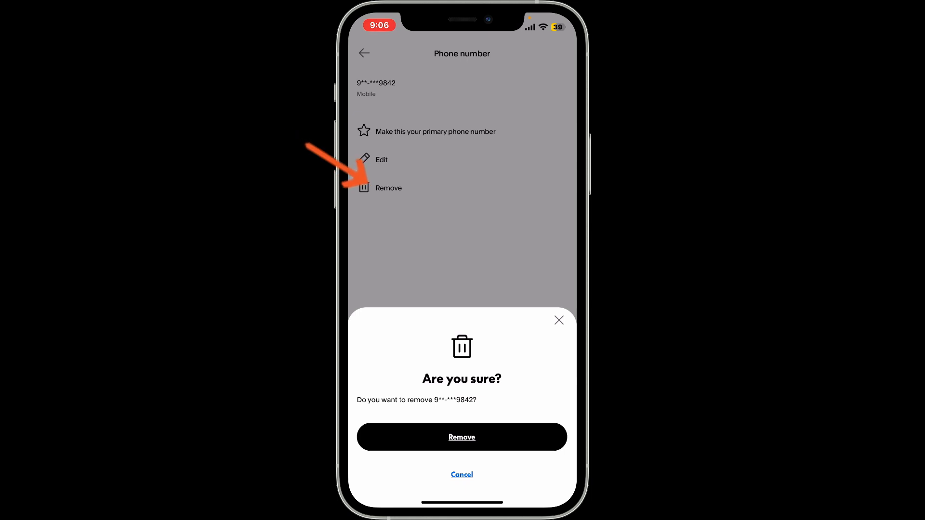
left_click(462, 438)
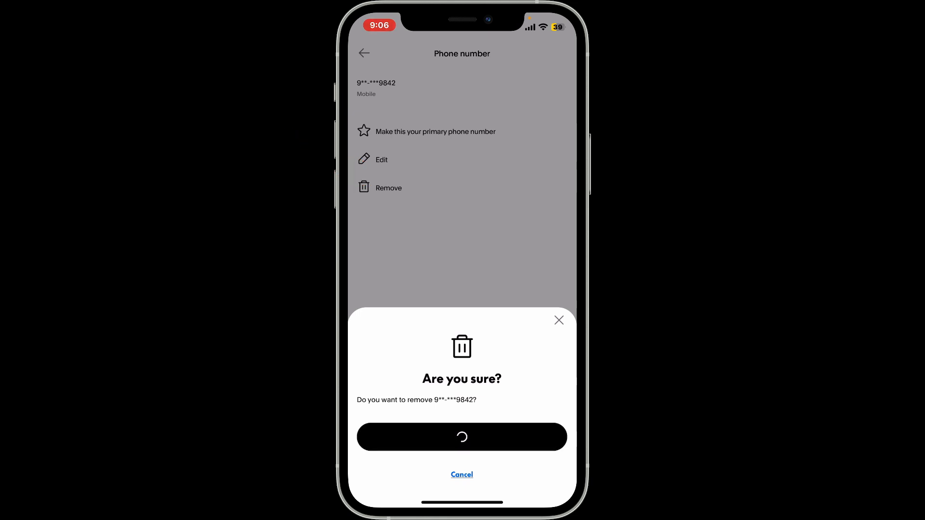
left_click(462, 436)
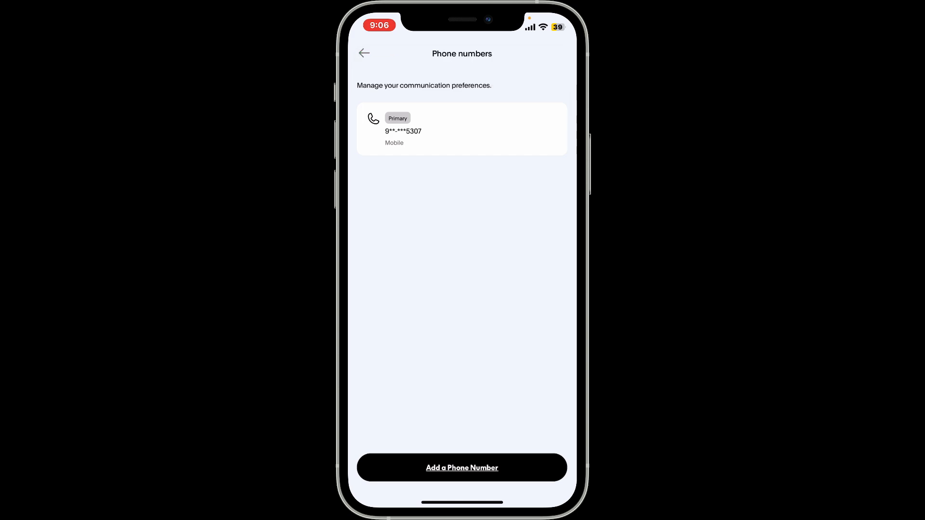
left_click(364, 52)
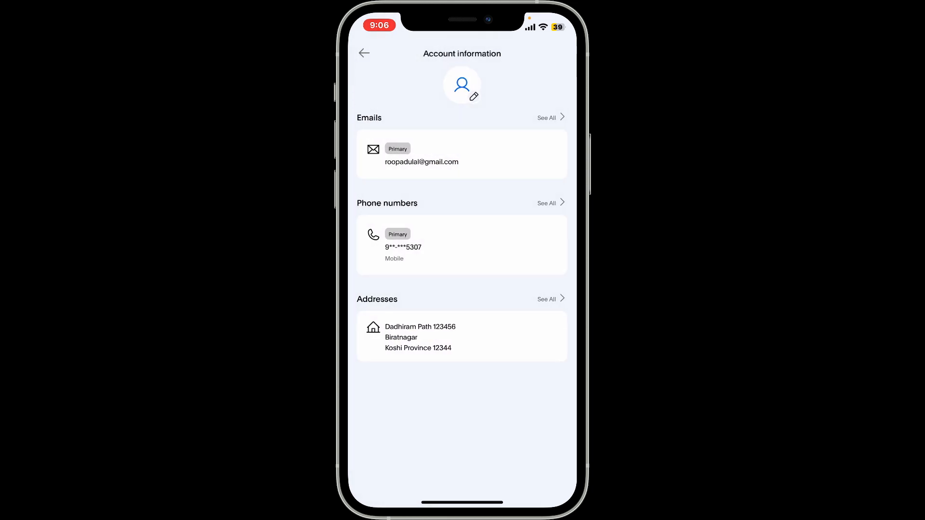
Back out of account information to the PayPal home screen.
left_click(364, 53)
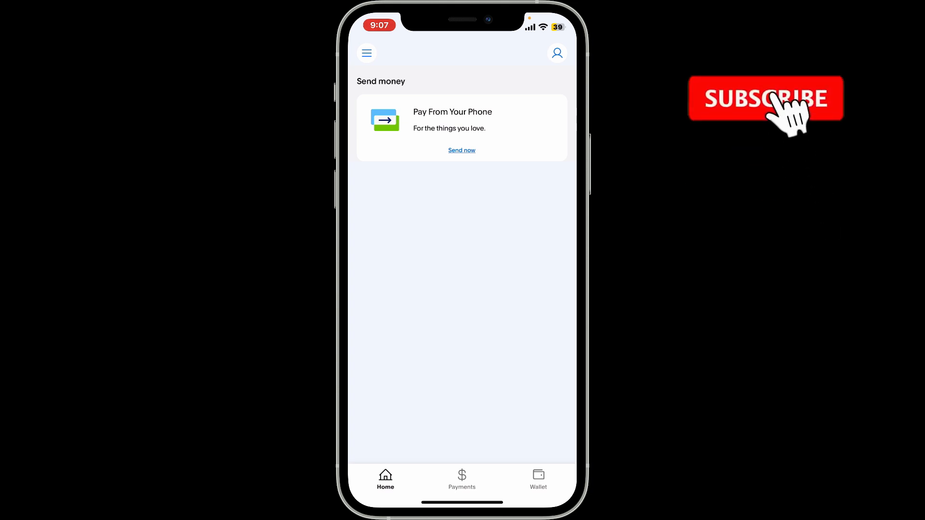
left_click(764, 98)
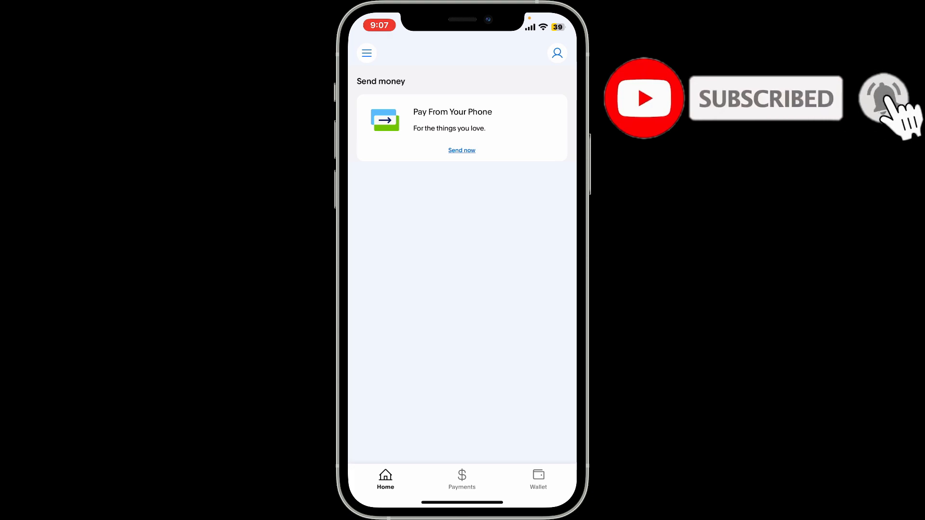